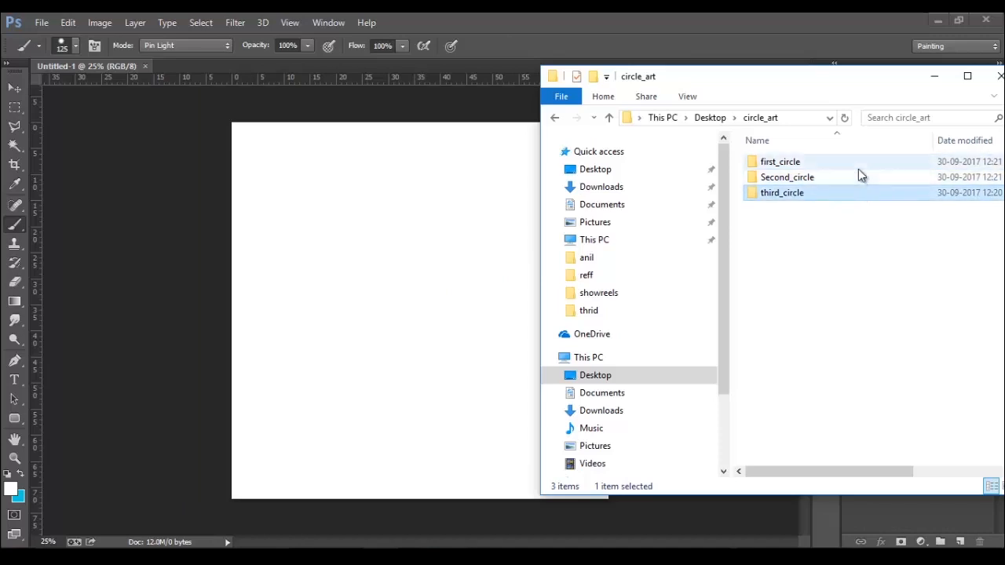
# - Open the circle_art folder in File Explorer to view its three circle subfolders
pyautogui.doubleClick(781, 161)
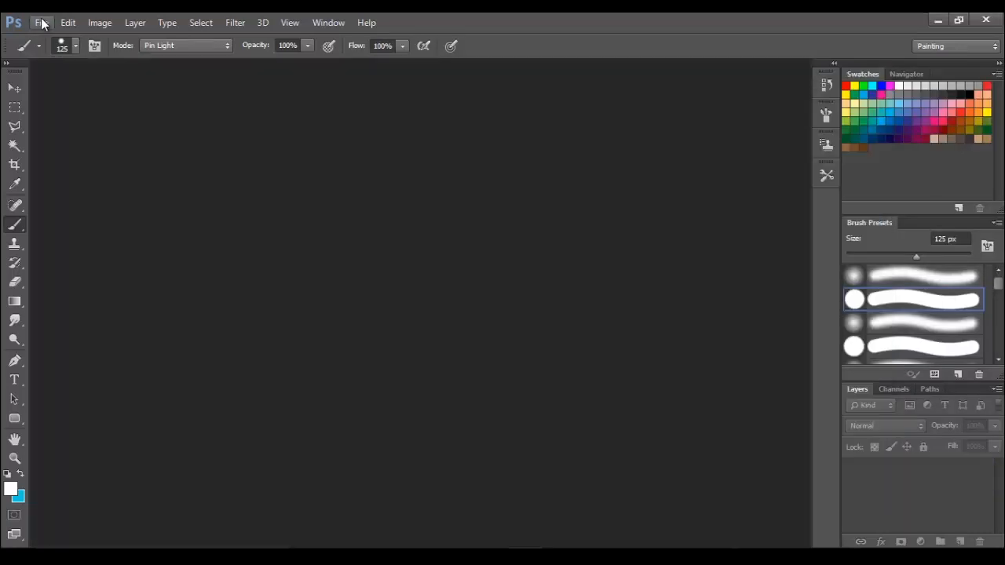
# - Create a 2048×2048 px document and tile alternating red and blue blocks across it
pyautogui.click(41, 22)
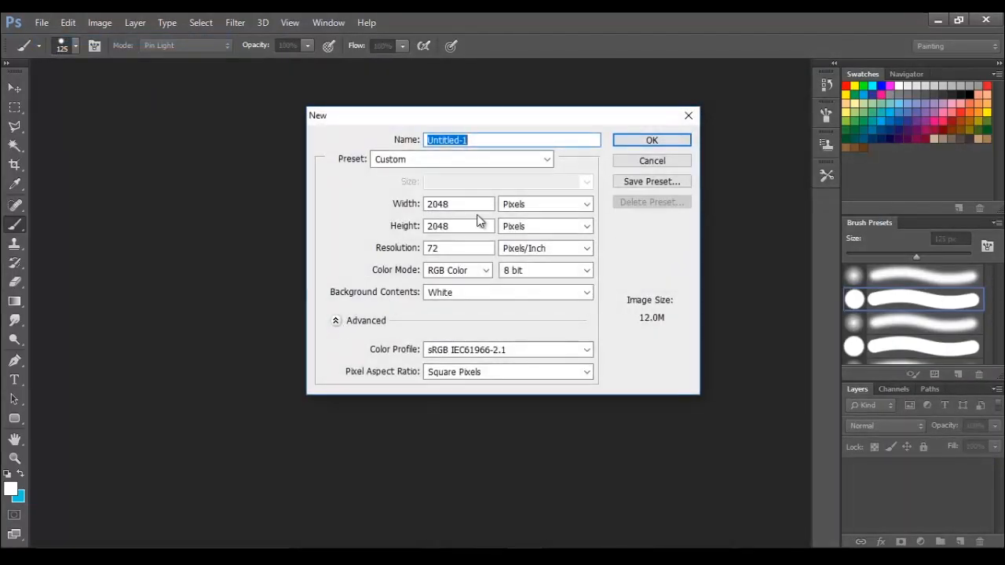
pyautogui.click(652, 139)
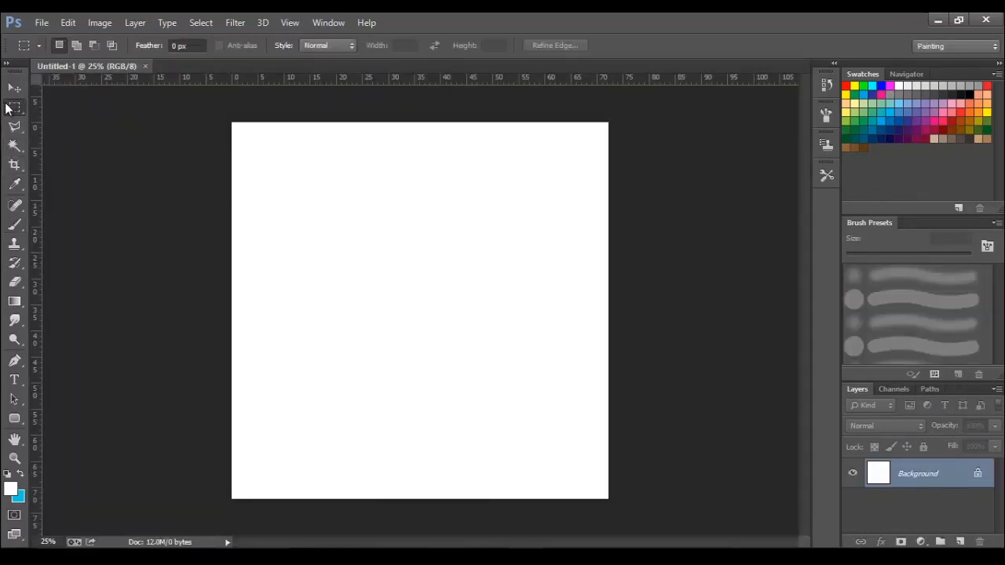
pyautogui.moveTo(231, 248); pyautogui.dragTo(304, 377)
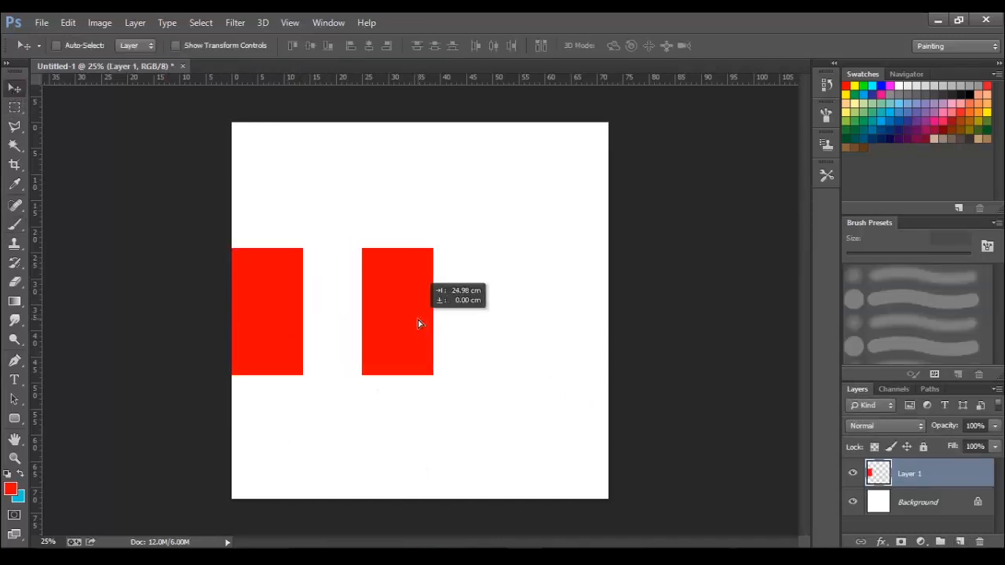
pyautogui.moveTo(418, 323); pyautogui.dragTo(359, 326)
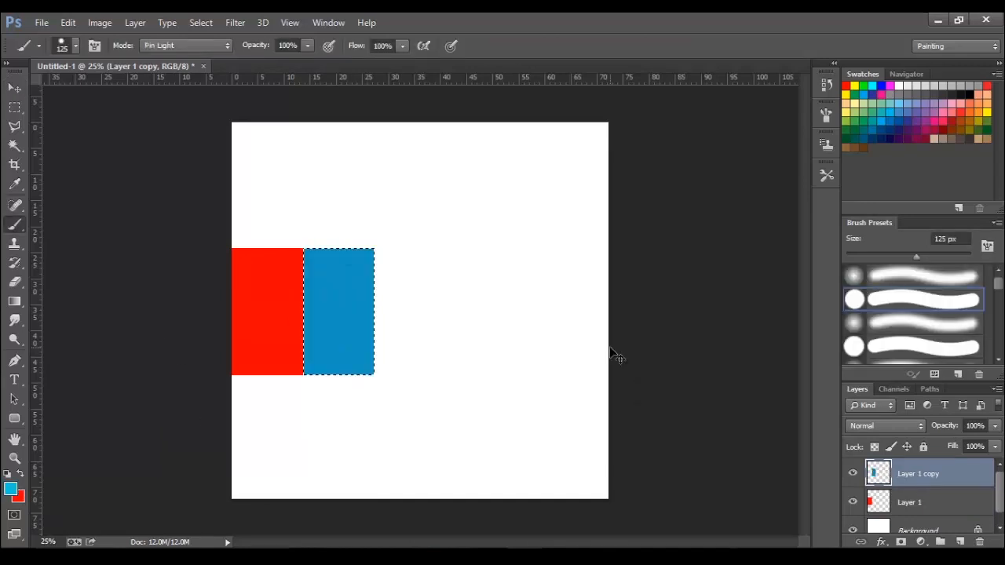
pyautogui.click(14, 87)
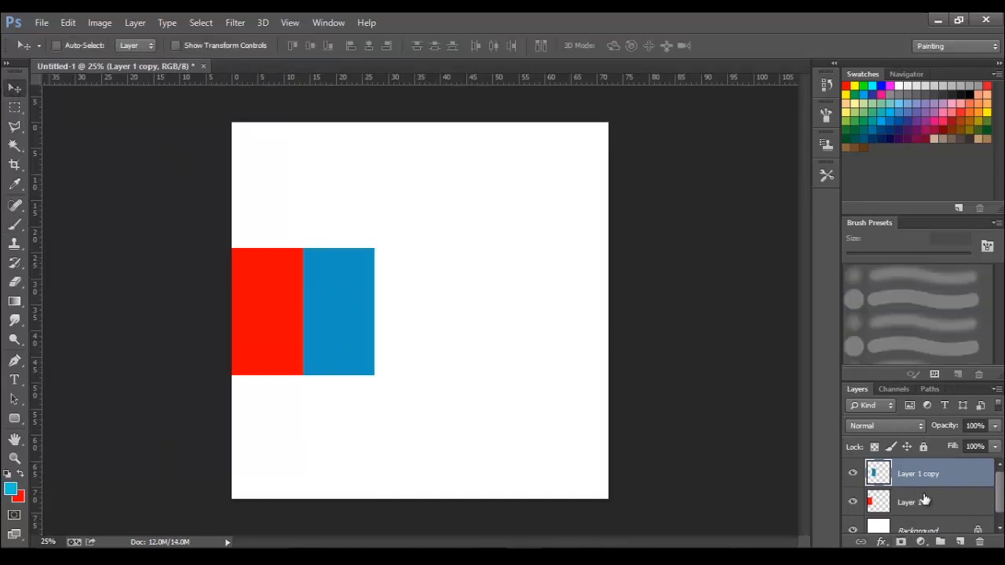
pyautogui.click(918, 501)
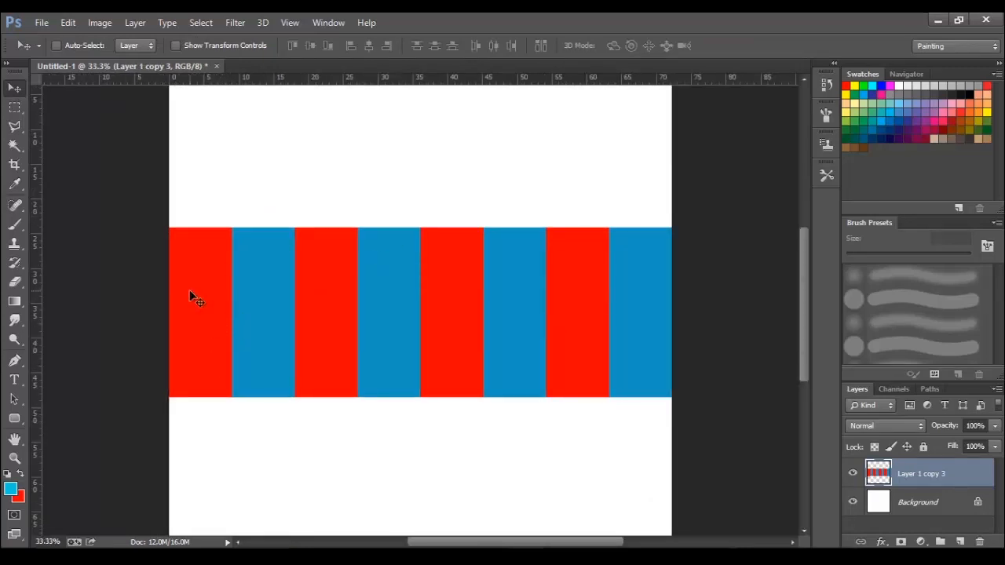
pyautogui.moveTo(531, 353)
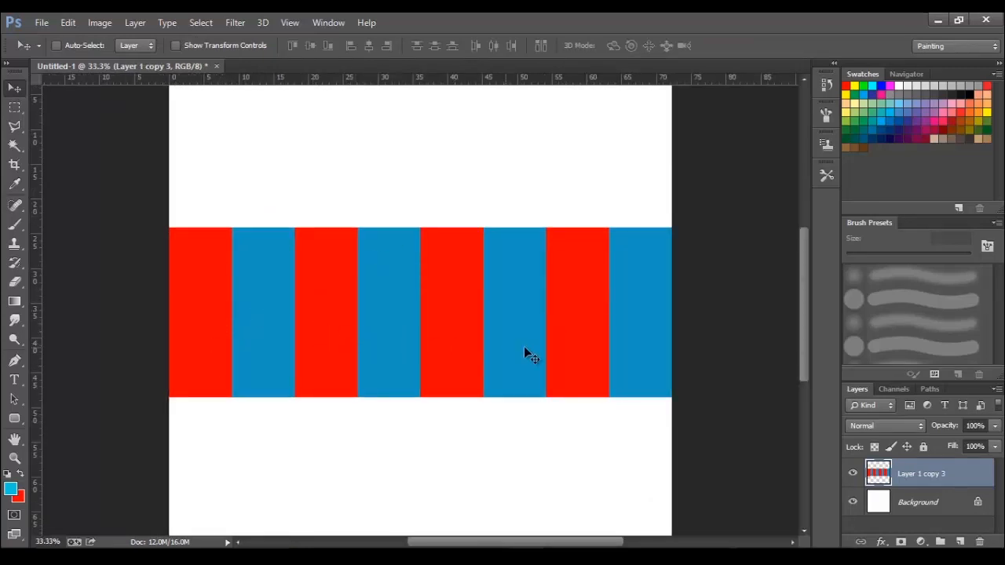
# - Apply Polar Coordinates (Rectangular to Polar) to wrap the red-blue stripes into a ring
pyautogui.click(235, 22)
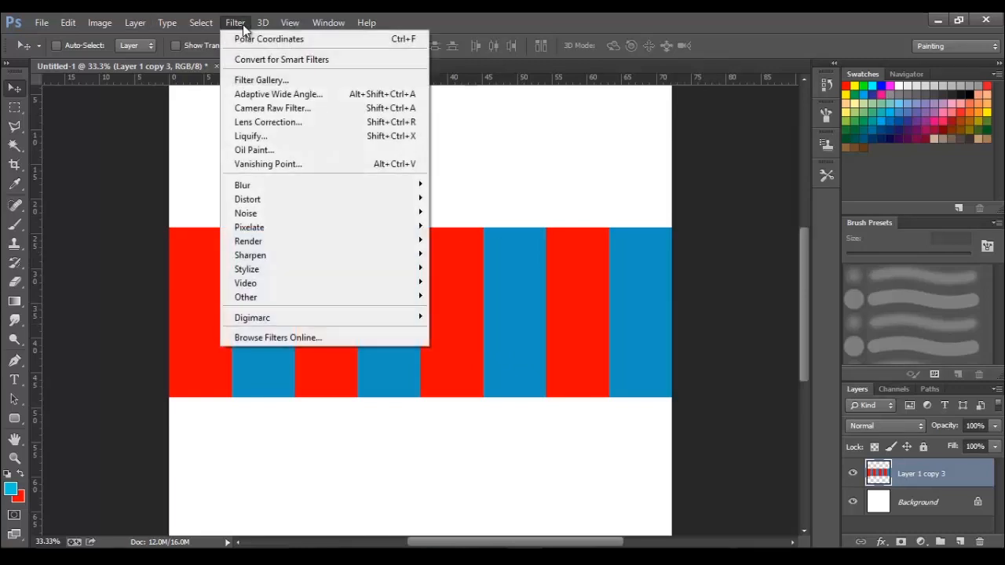
pyautogui.moveTo(248, 199)
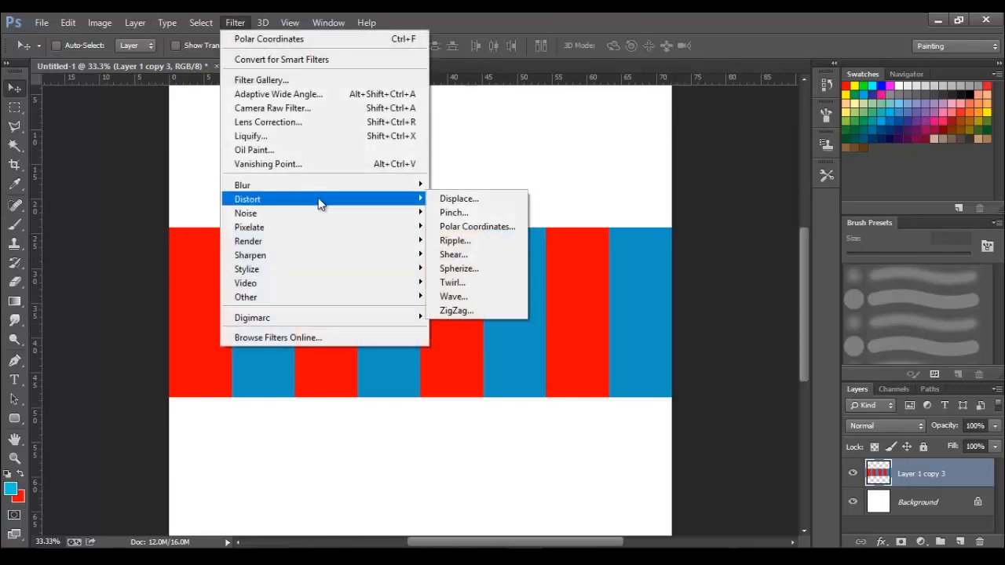
pyautogui.click(477, 226)
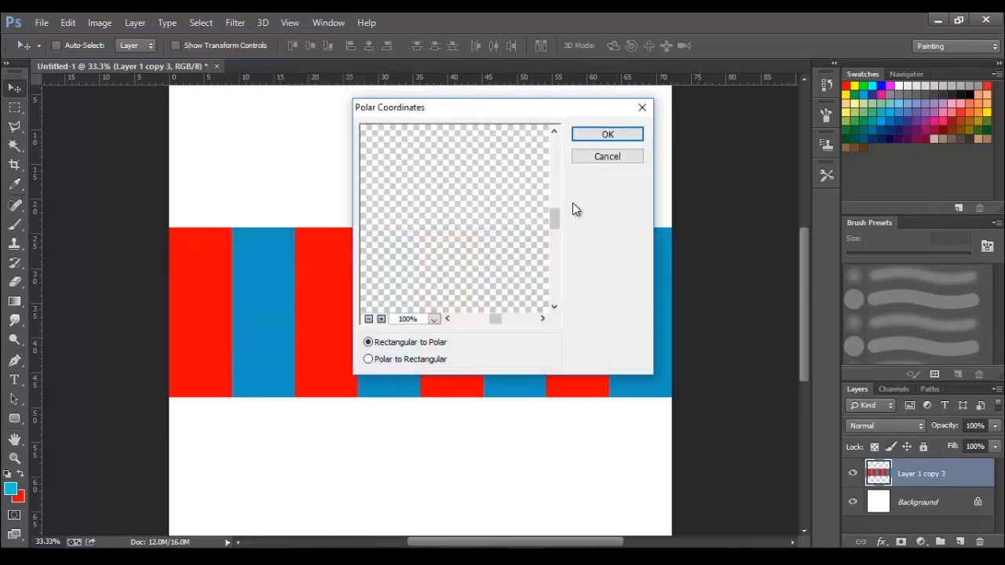
pyautogui.click(368, 318)
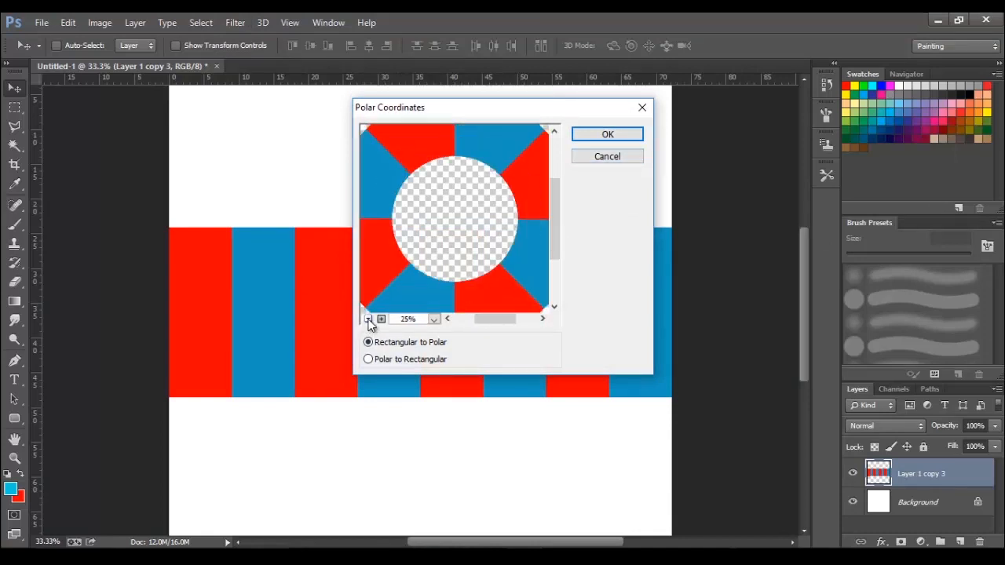
pyautogui.click(368, 318)
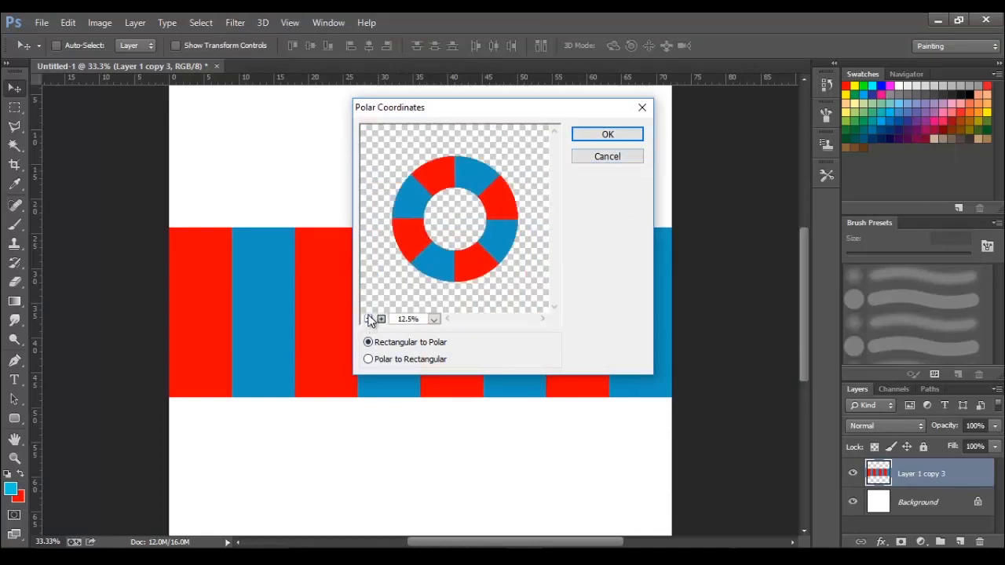
pyautogui.click(606, 134)
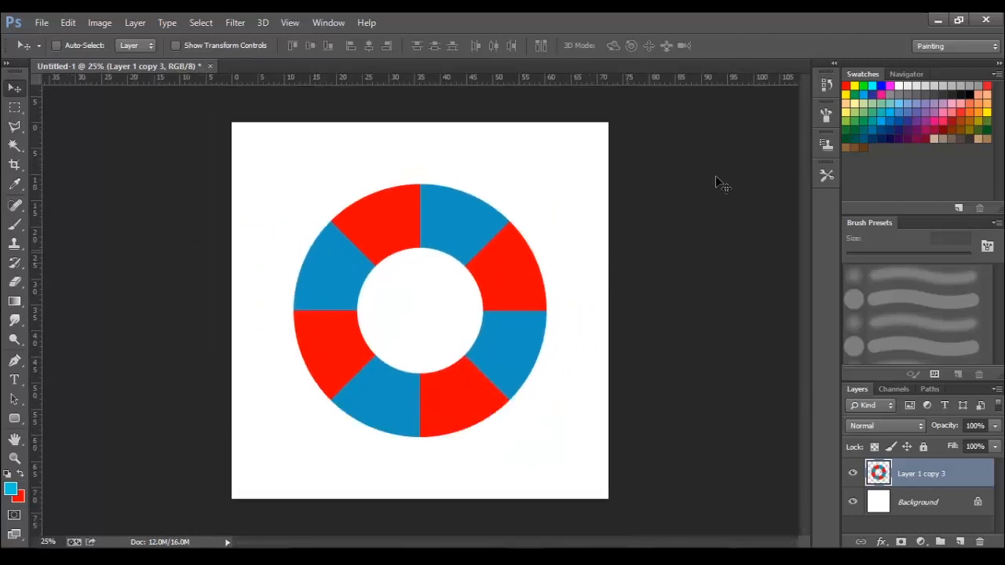
pyautogui.moveTo(956, 478)
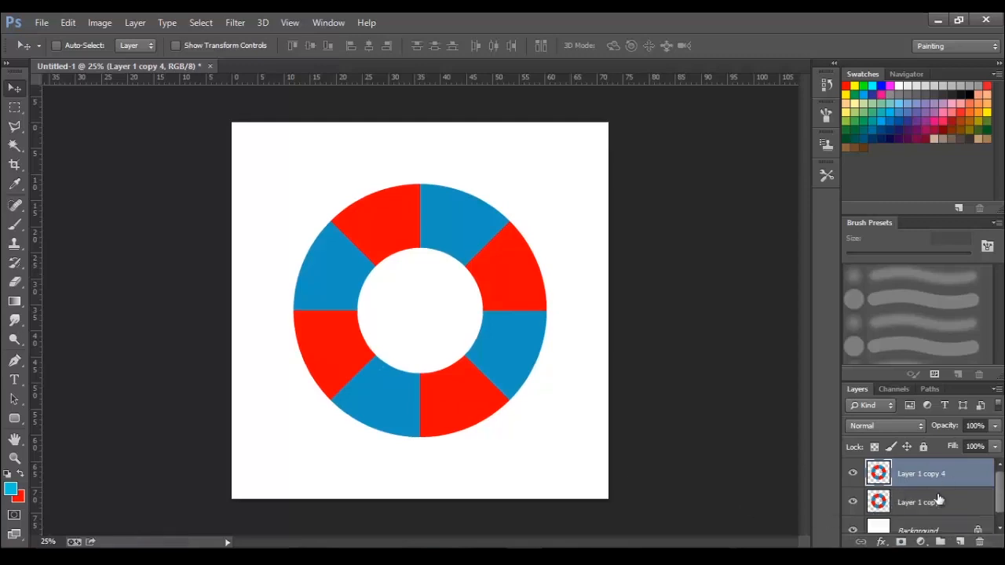
# - Transform a copy of the ring layer larger and invert its colours
pyautogui.click(922, 503)
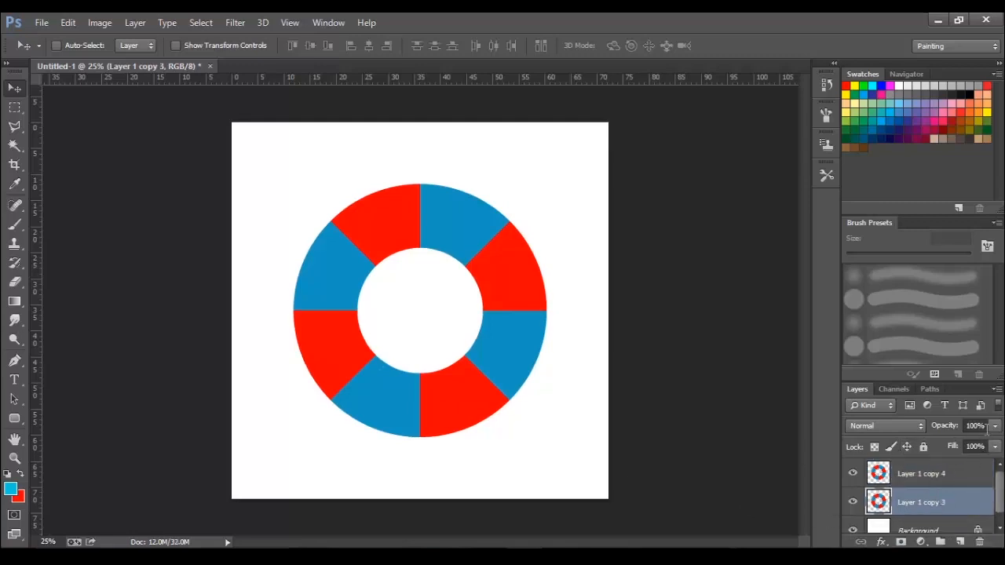
pyautogui.press('ctrl+t')
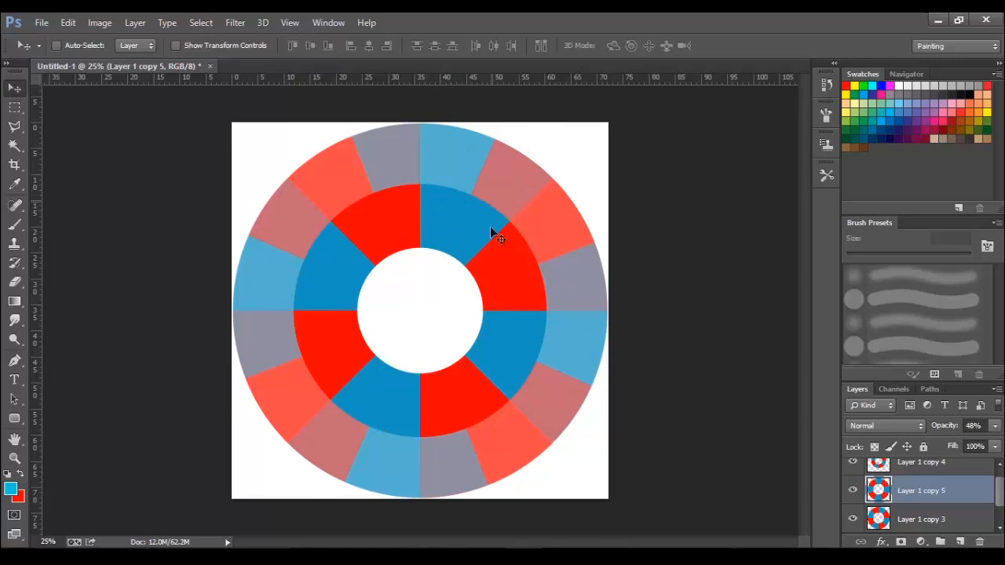
pyautogui.press('ctrl+shift+i')
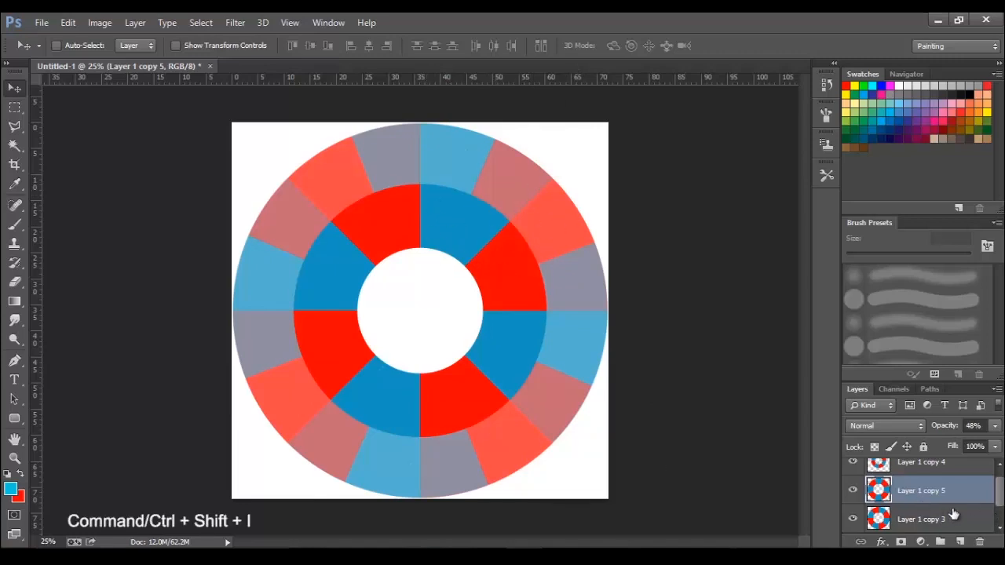
pyautogui.press('ctrl+shift+i')
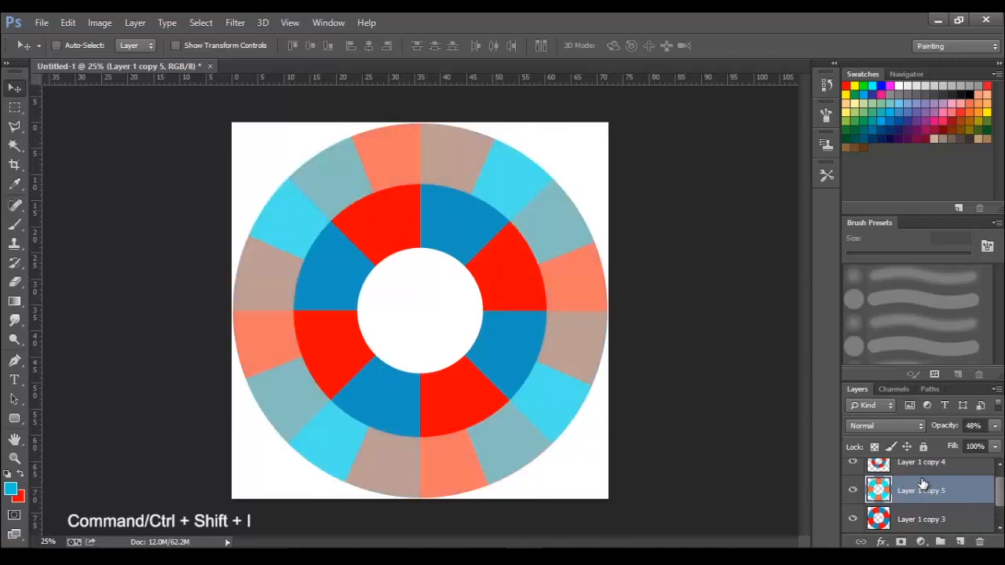
# - Set the outer ring's blend mode to Saturation and rotate it about 16.8° to offset blocks
pyautogui.click(883, 425)
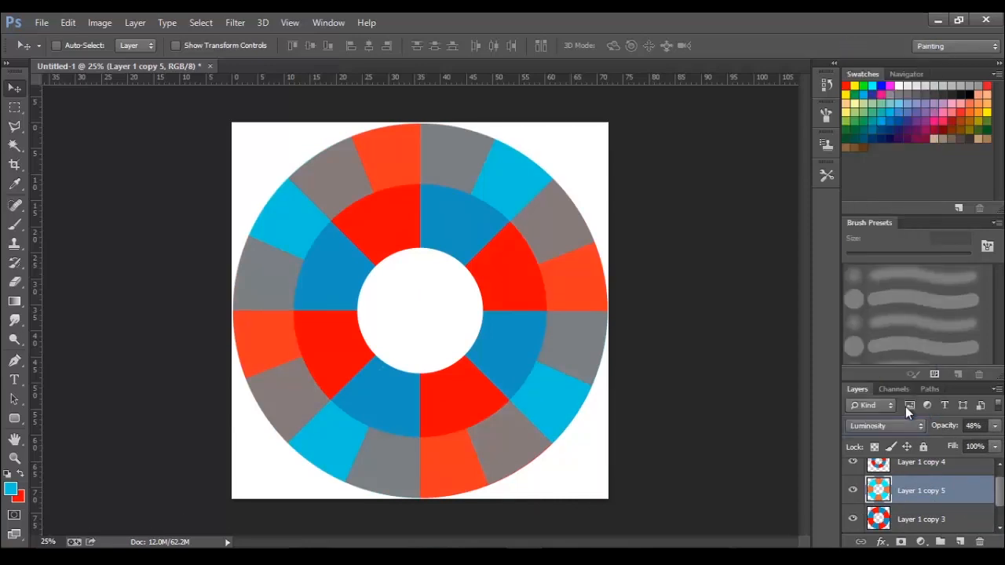
pyautogui.click(879, 425)
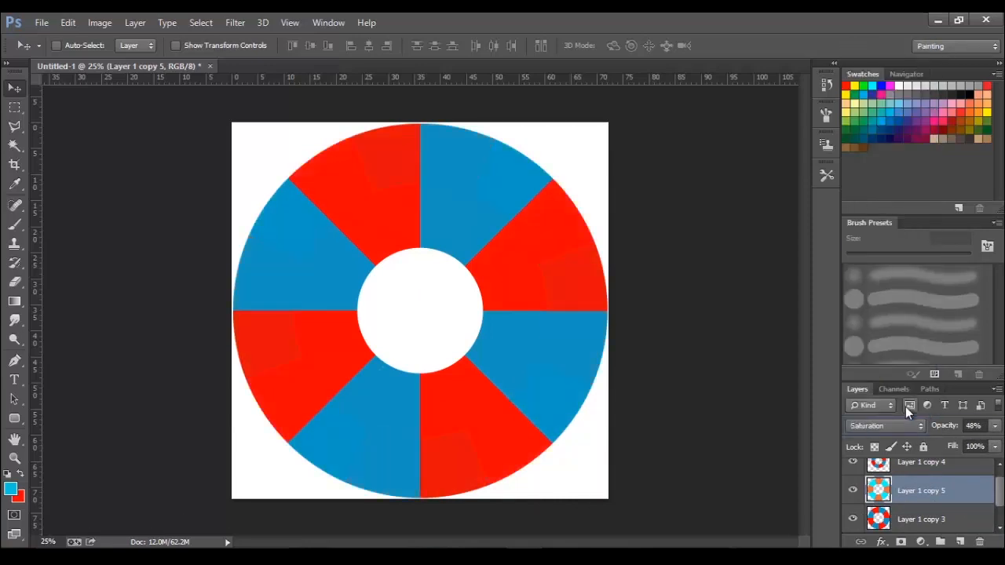
pyautogui.click(881, 425)
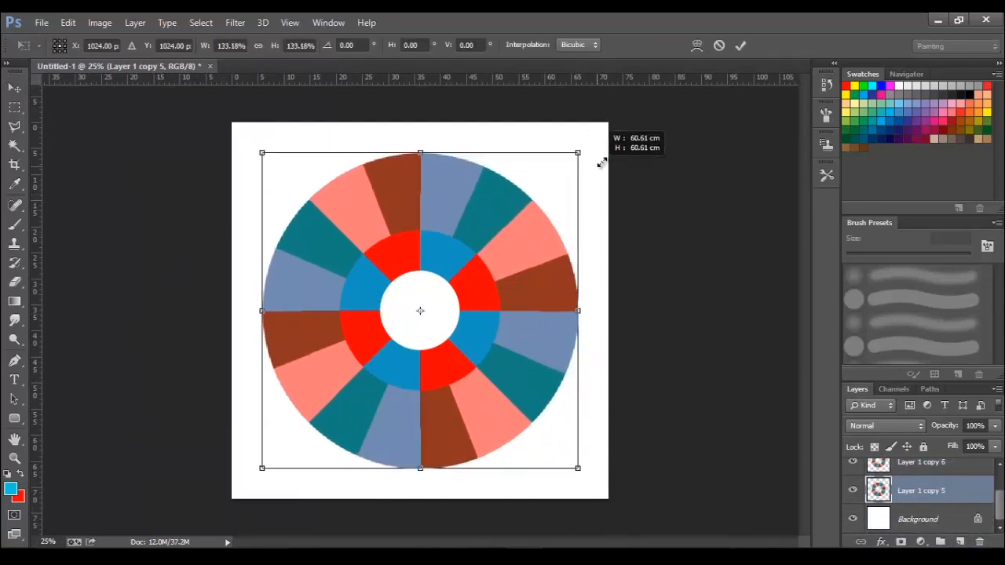
pyautogui.moveTo(578, 153); pyautogui.dragTo(633, 196)
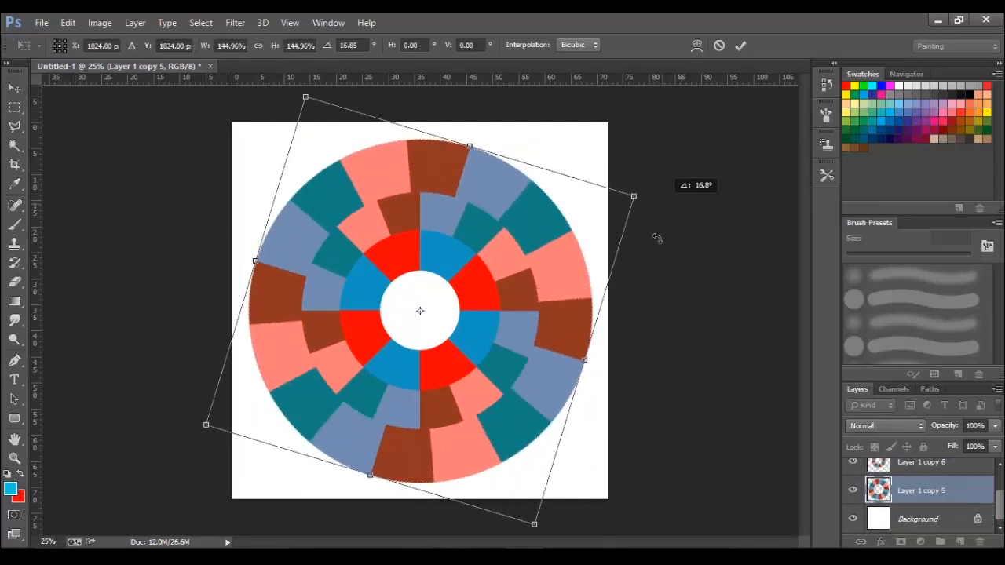
pyautogui.moveTo(633, 196); pyautogui.dragTo(635, 279)
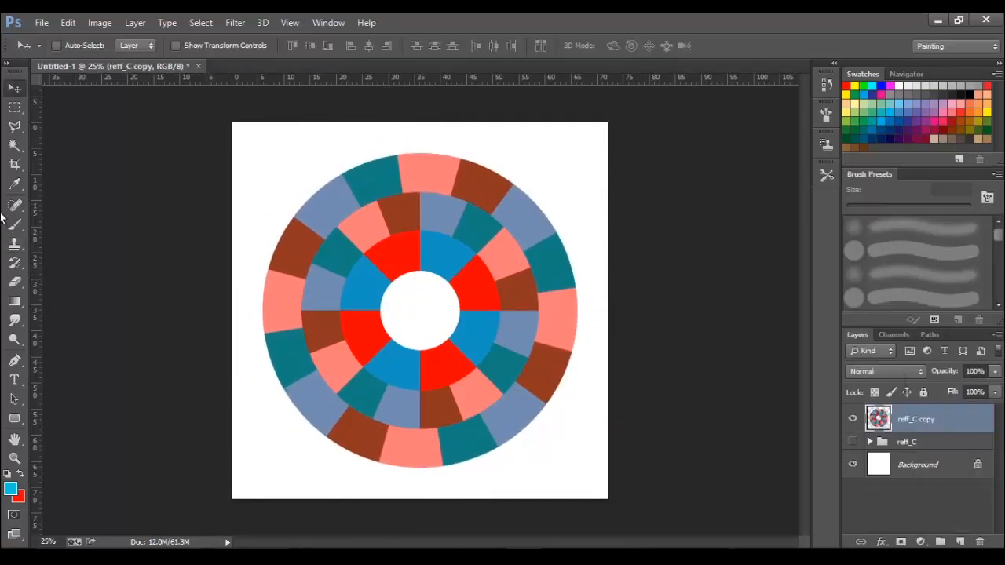
# - Magic Wand-select alternating blue and pink blocks and copy them into the inter_outer_01 group
pyautogui.click(14, 145)
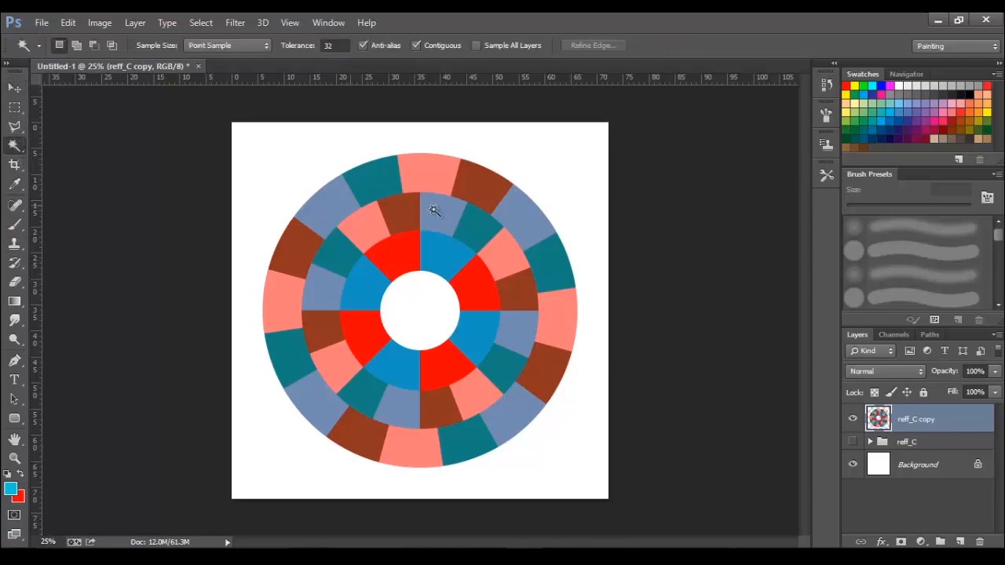
pyautogui.click(447, 255)
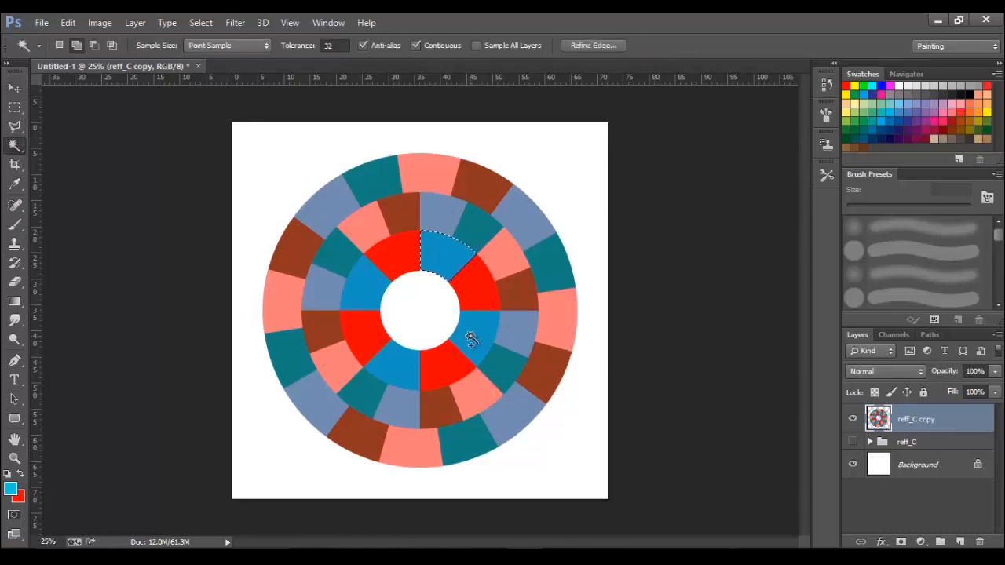
pyautogui.click(431, 186)
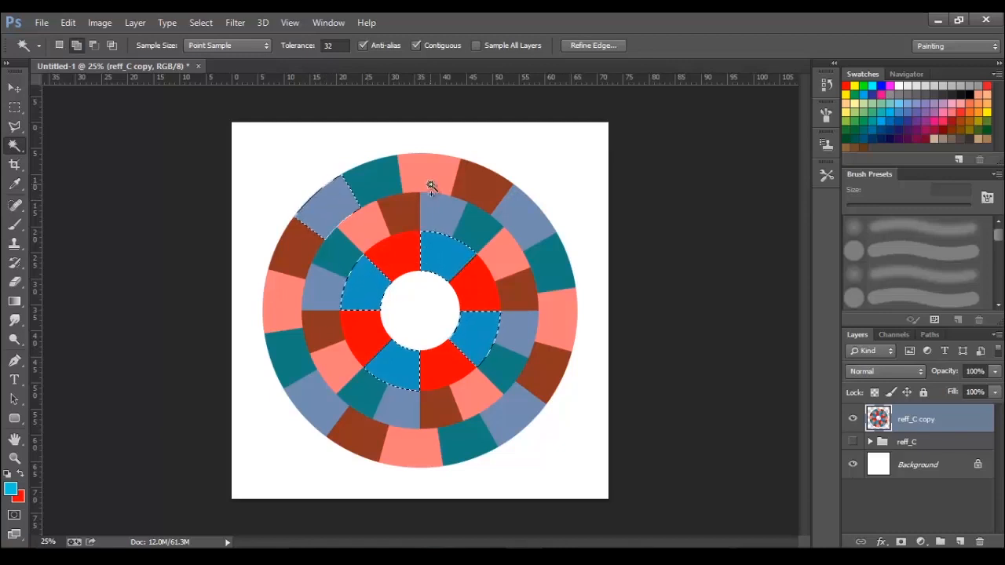
pyautogui.click(288, 292)
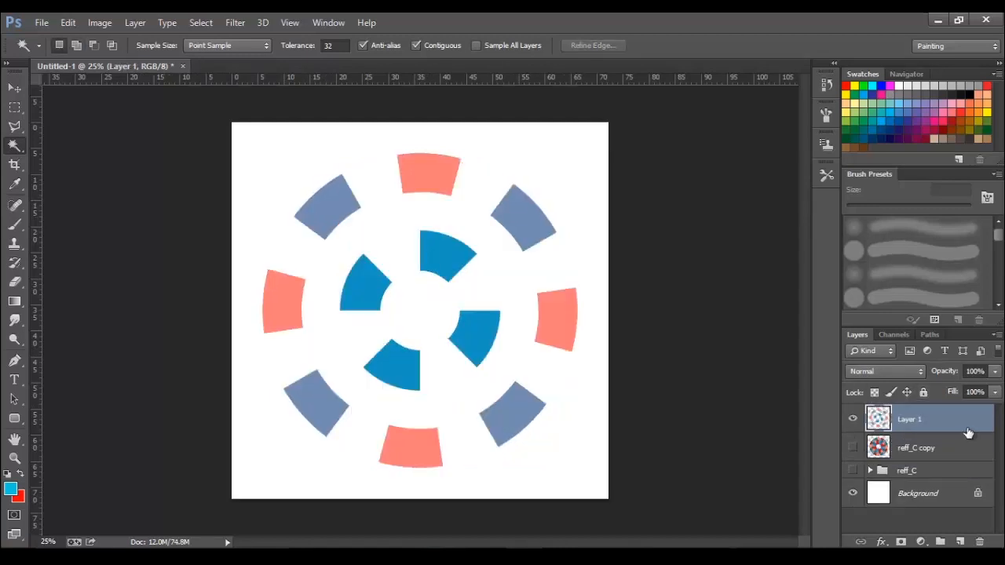
pyautogui.click(915, 447)
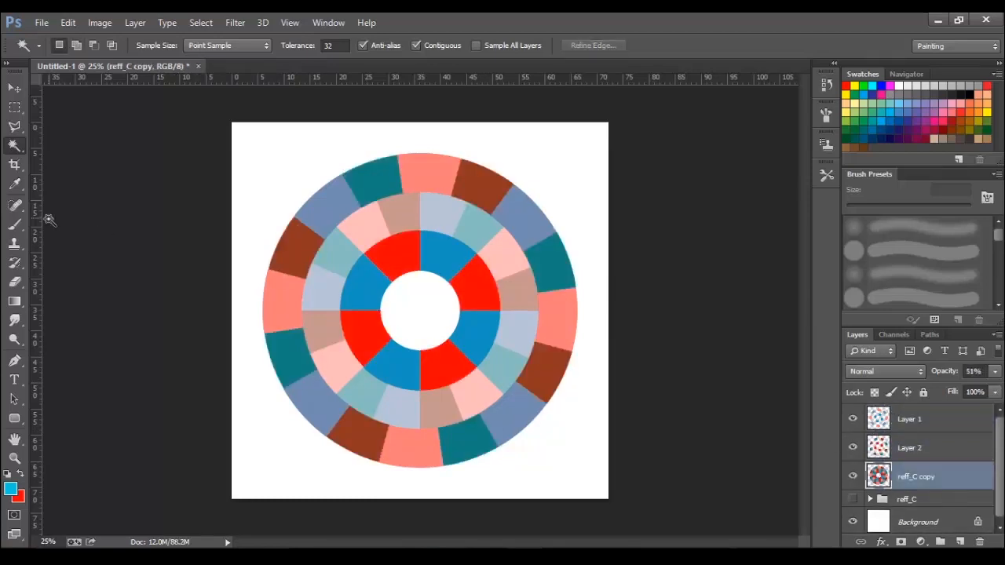
pyautogui.click(400, 212)
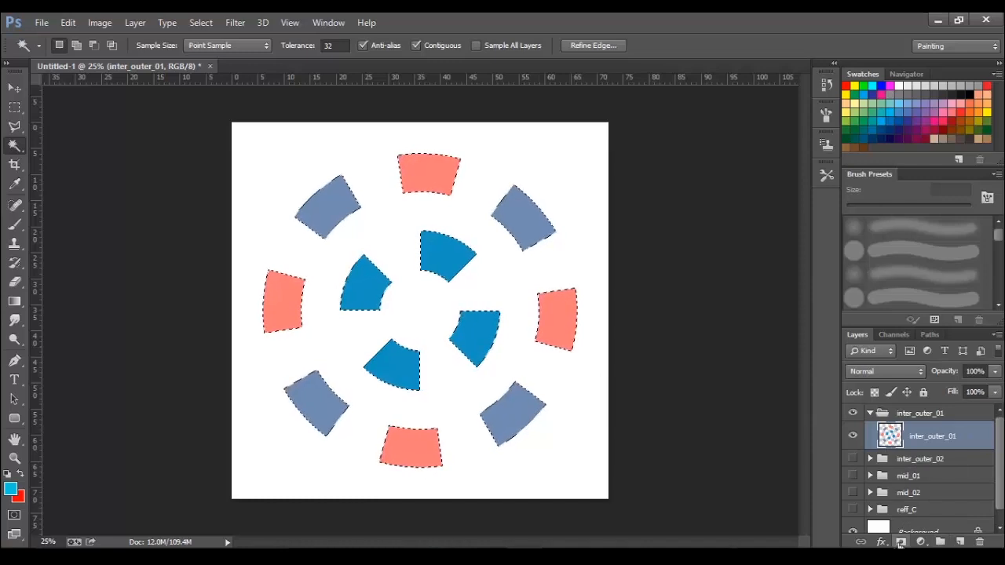
# - Mask the block selection and position the scaled creature picture over the inner blocks
pyautogui.click(920, 541)
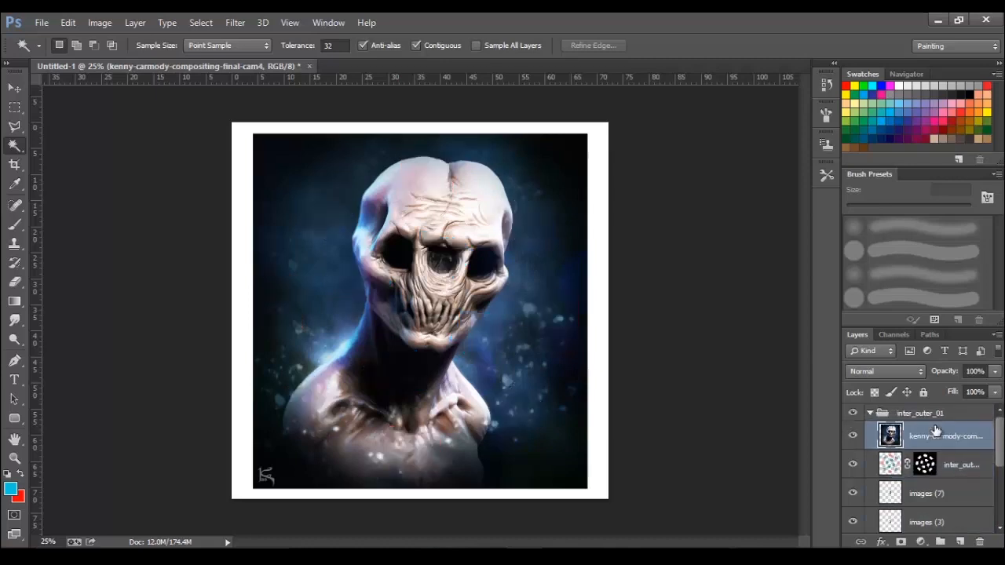
pyautogui.click(889, 435)
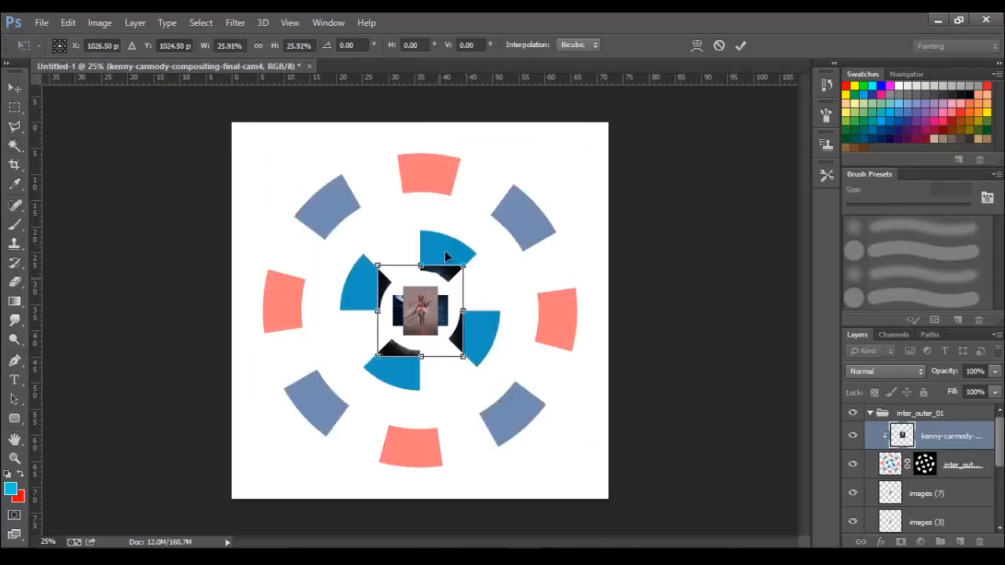
pyautogui.moveTo(463, 266); pyautogui.dragTo(538, 236)
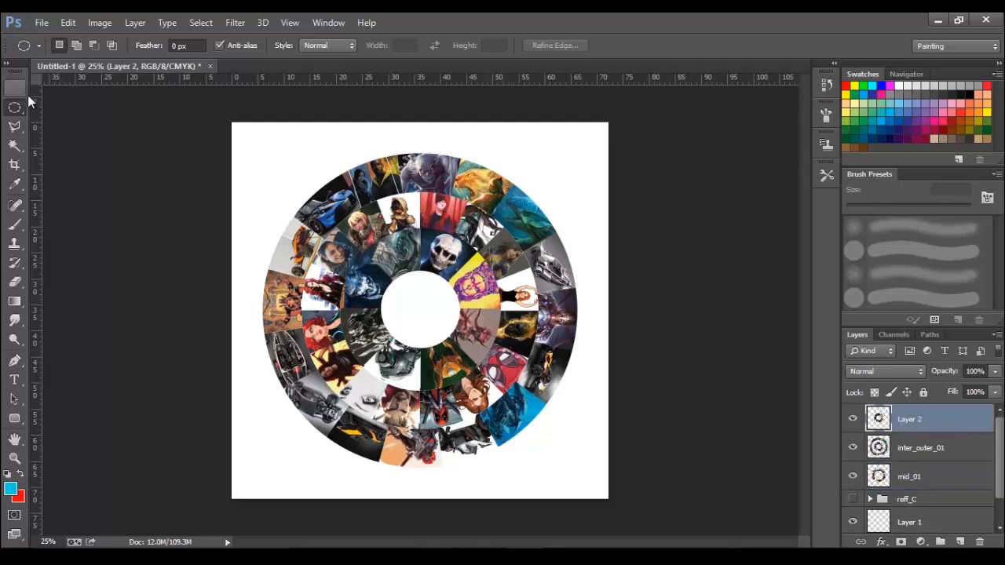
# - Fill the background layer with a dark gray radial gradient
pyautogui.click(15, 87)
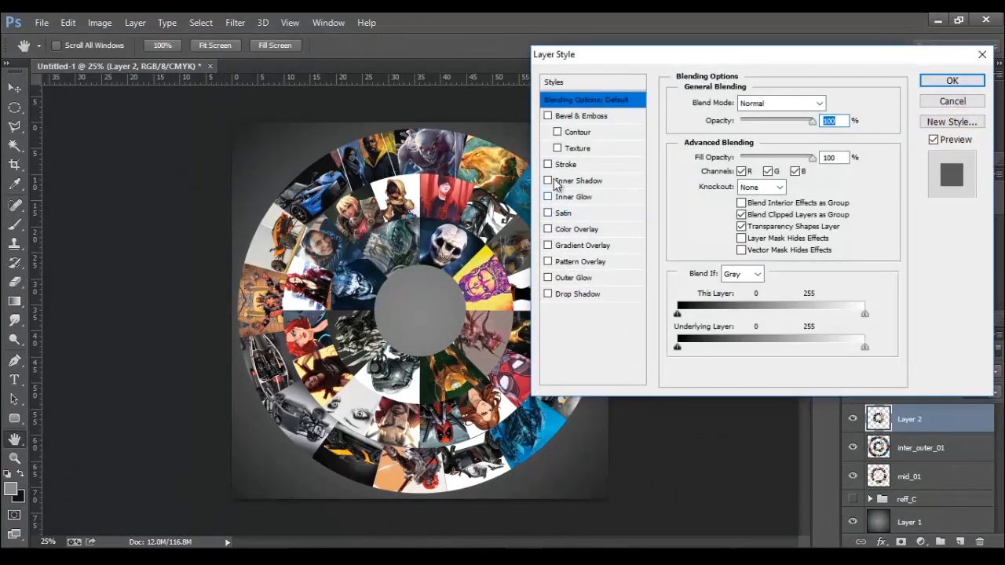
# - Add a wider-spread drop shadow to Layer 2 and paste it onto inter_outer_01 and mid_01
pyautogui.click(548, 292)
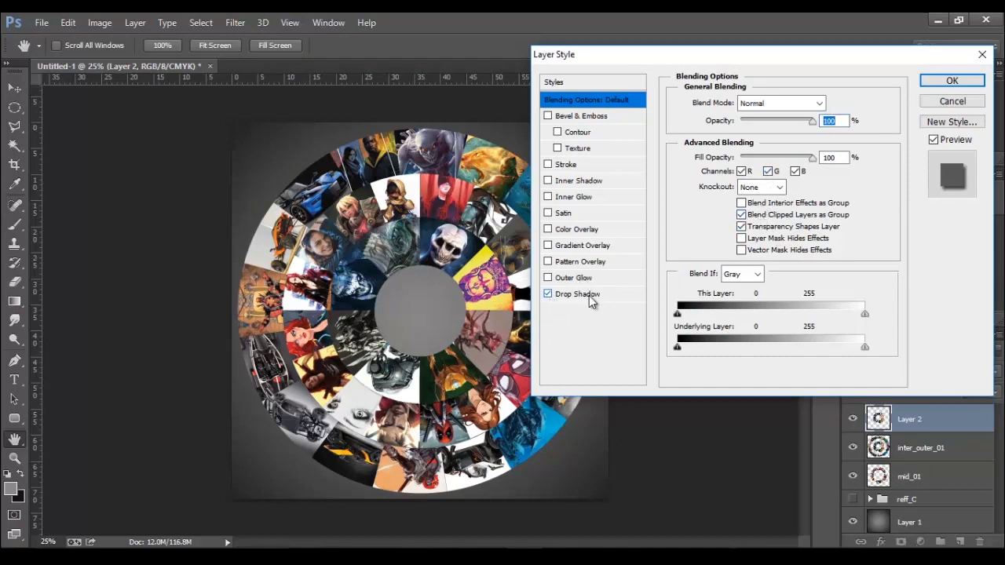
pyautogui.click(577, 294)
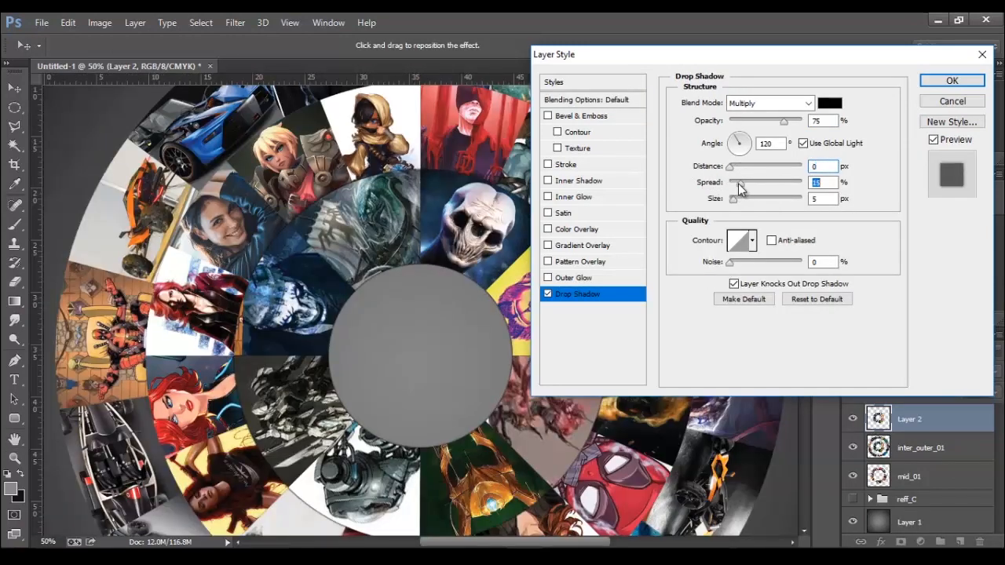
pyautogui.moveTo(732, 198); pyautogui.dragTo(744, 199)
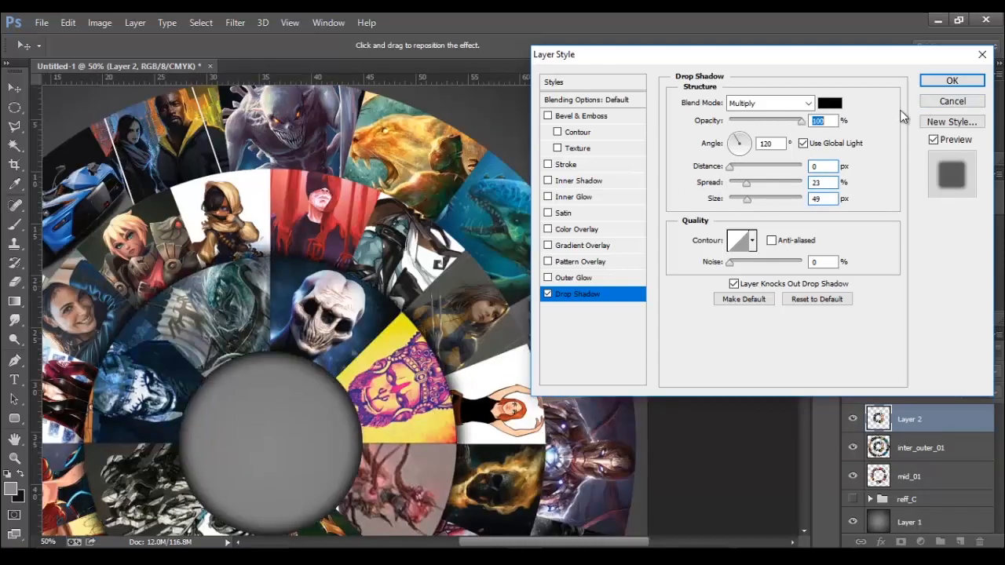
pyautogui.click(951, 80)
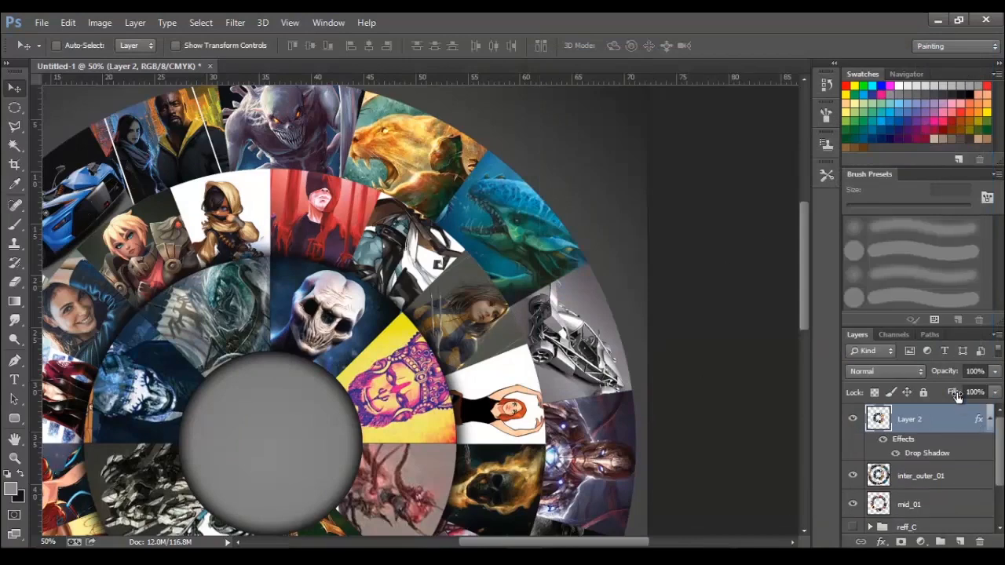
pyautogui.rightClick(909, 418)
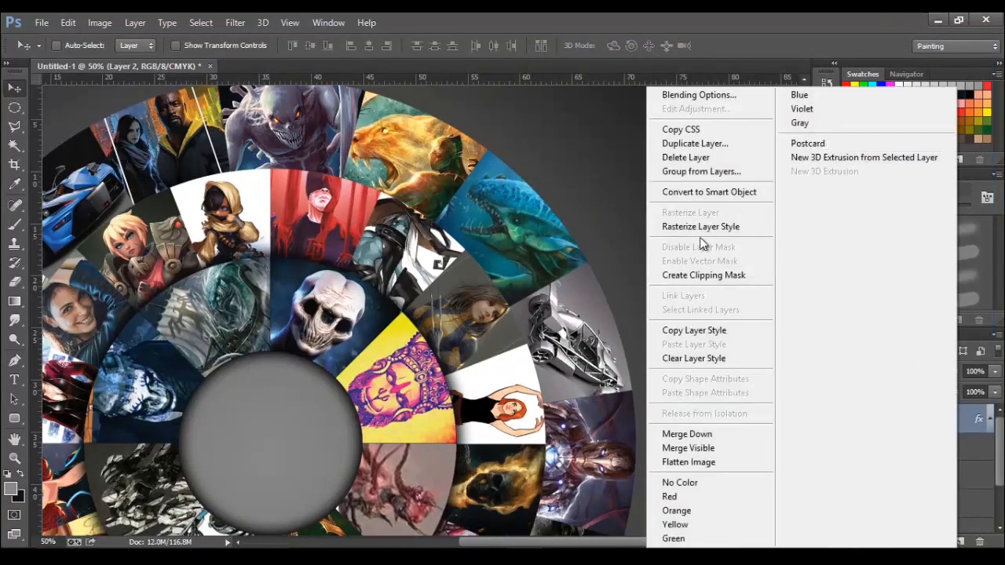
pyautogui.moveTo(694, 330)
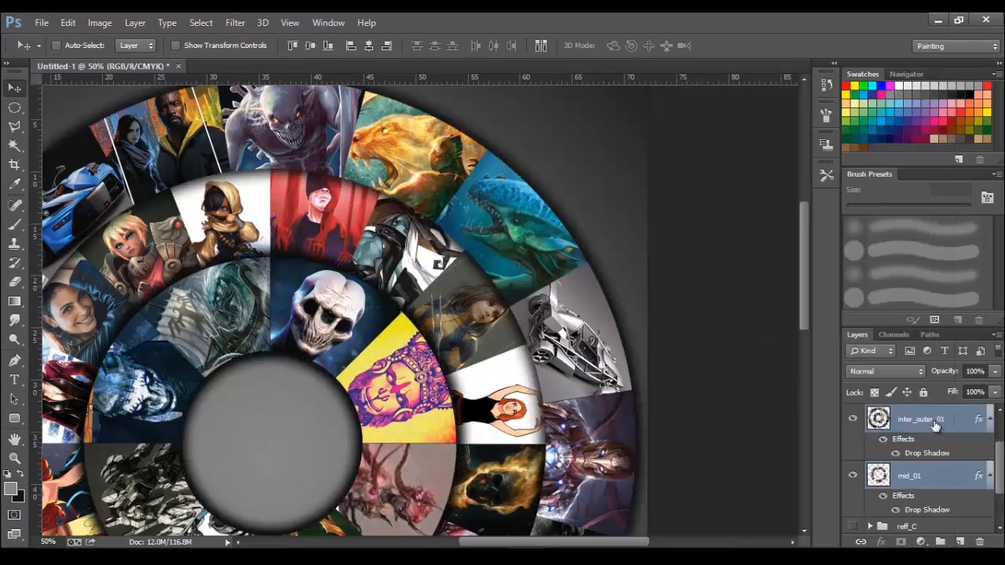
pyautogui.moveTo(946, 487)
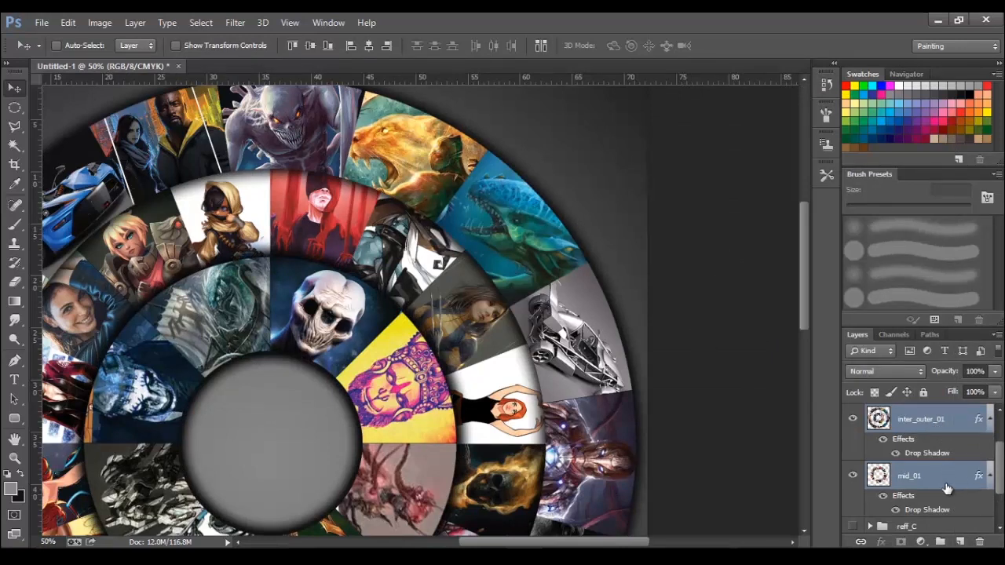
pyautogui.moveTo(908, 476); pyautogui.dragTo(918, 419)
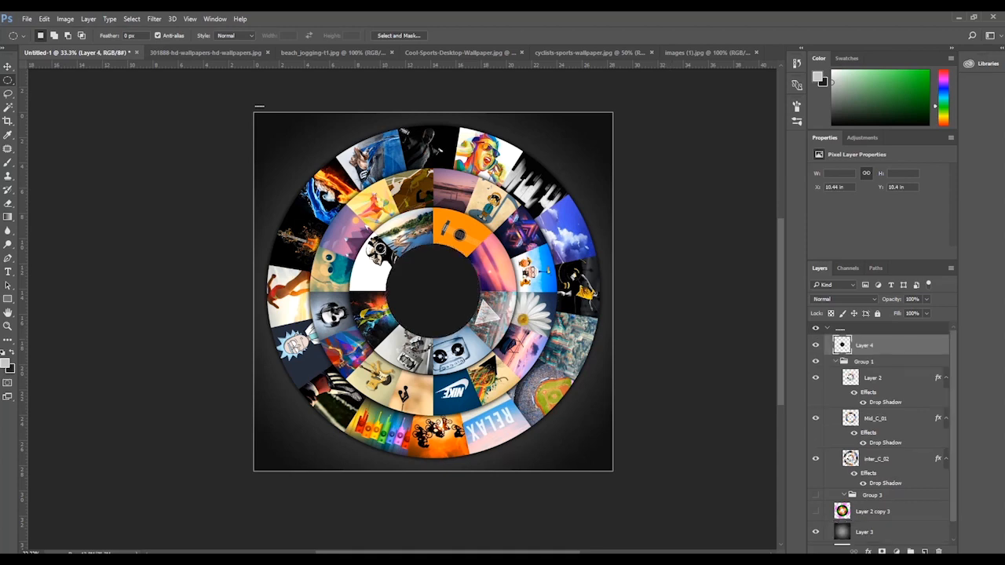
# - Give the center circle layer a beige outside stroke and a drop shadow
pyautogui.doubleClick(863, 345)
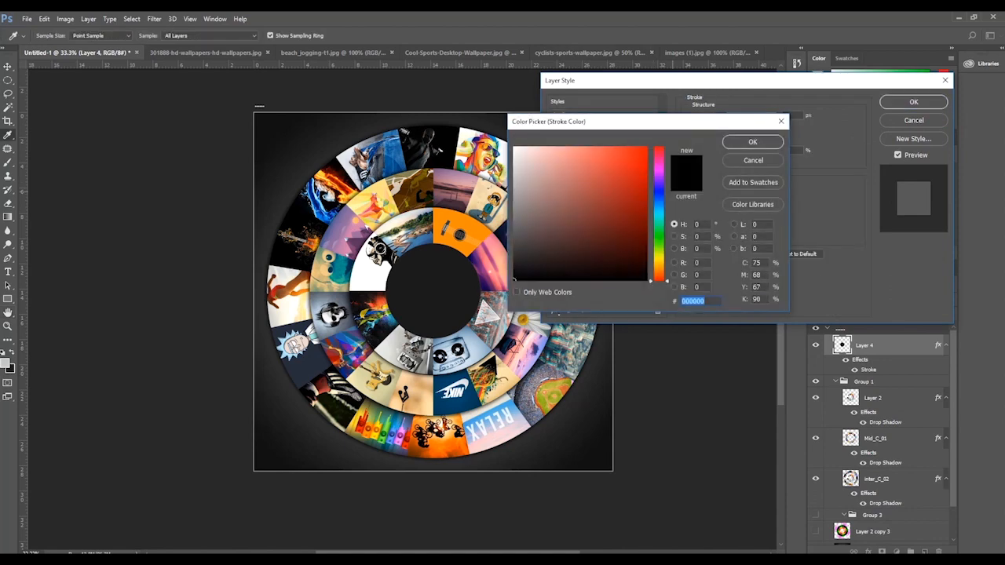
pyautogui.click(751, 142)
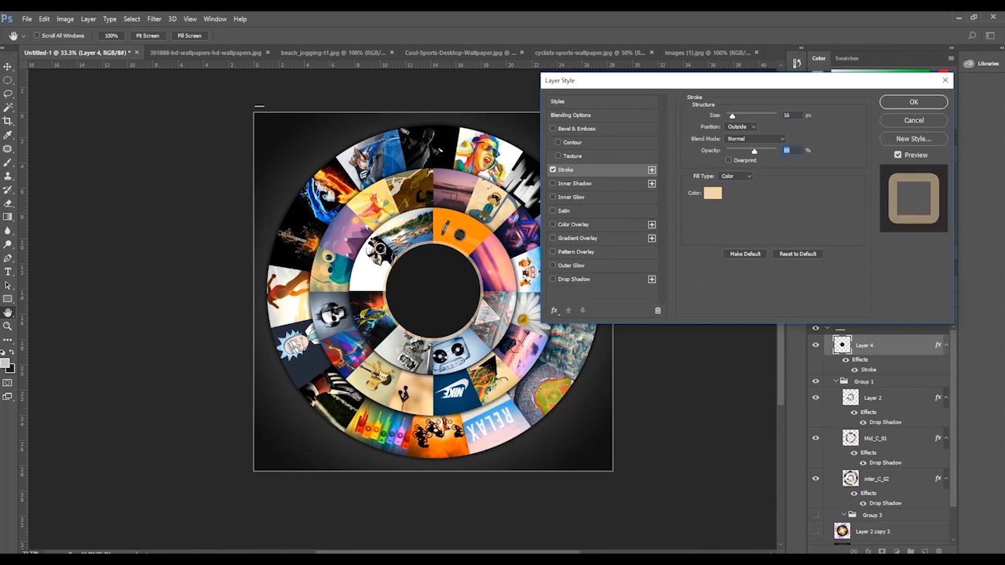
pyautogui.click(574, 278)
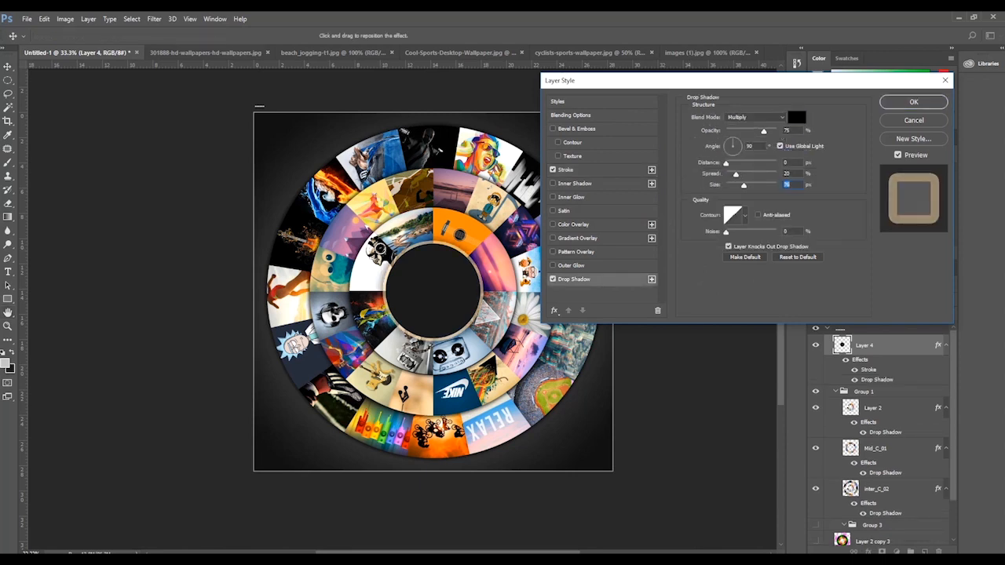